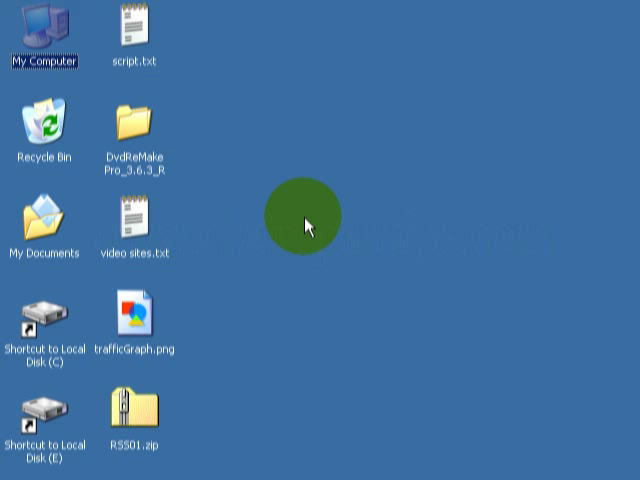
mouse_move(195, 160)
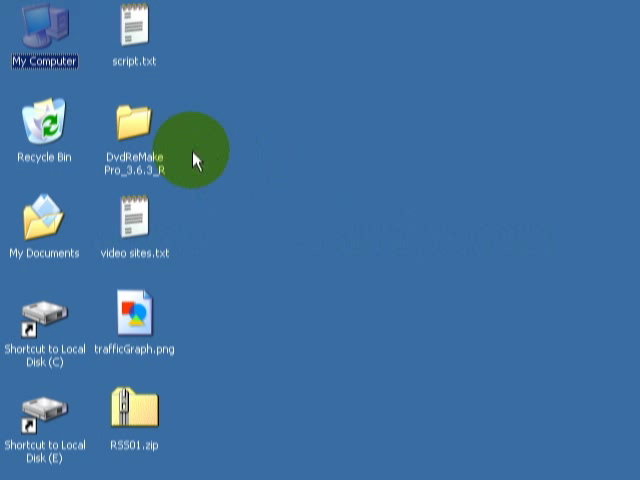
Browse from the C: drive into the Remake folder holding both DVD folders
left_click(135, 128)
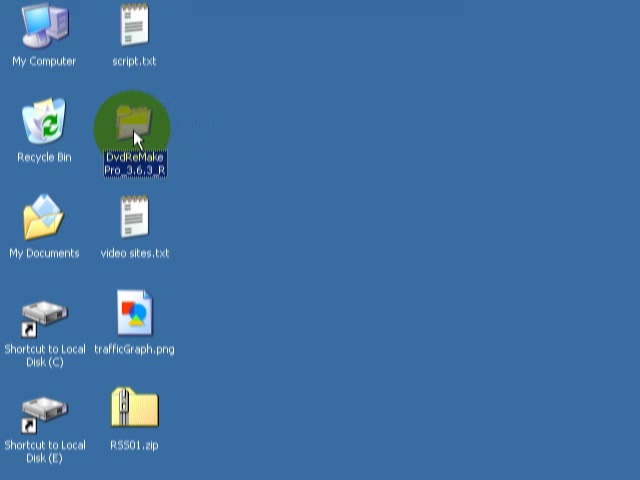
double_click(133, 128)
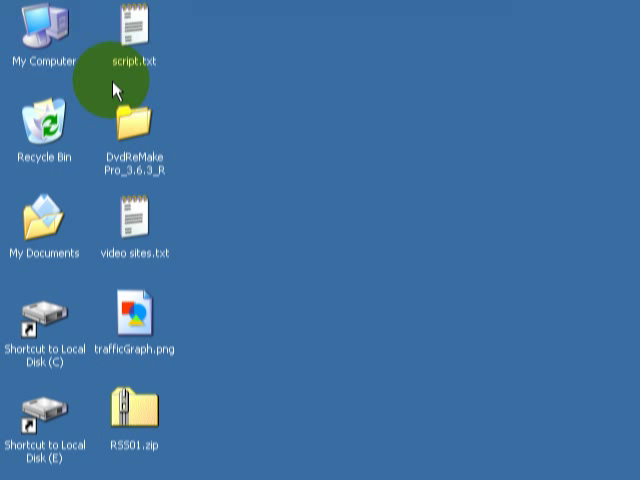
mouse_move(88, 217)
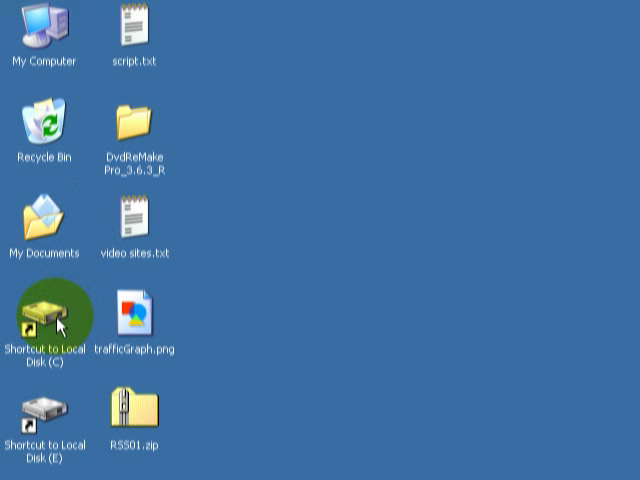
double_click(45, 312)
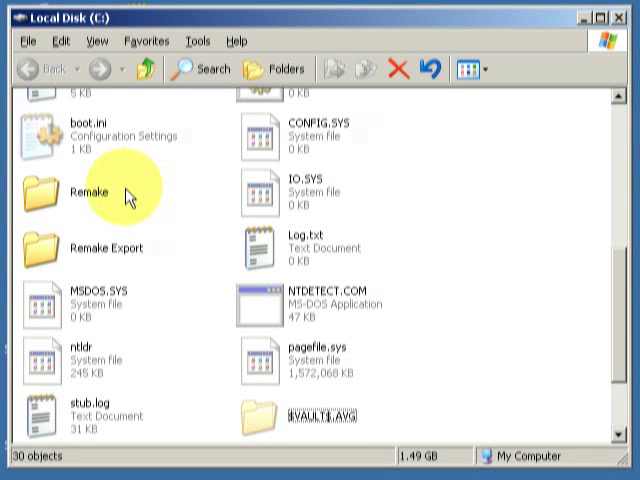
mouse_move(112, 247)
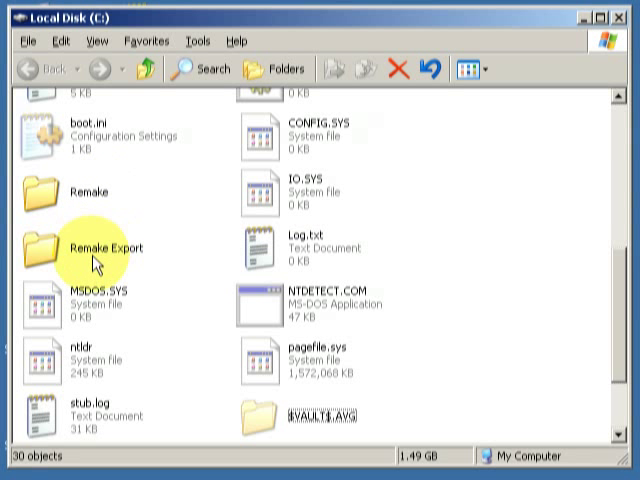
mouse_move(95, 265)
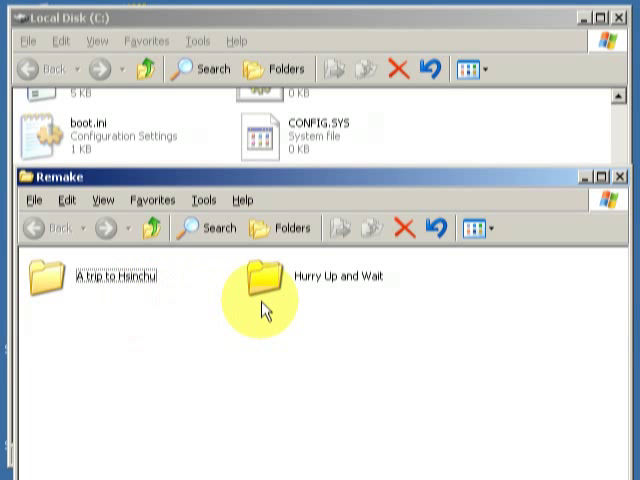
left_click(253, 290)
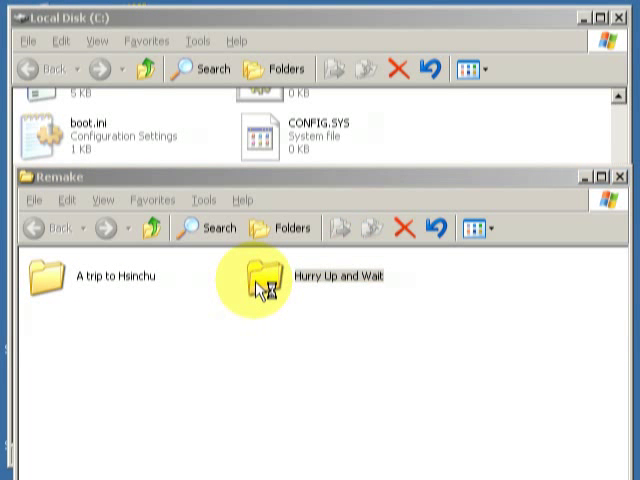
double_click(262, 278)
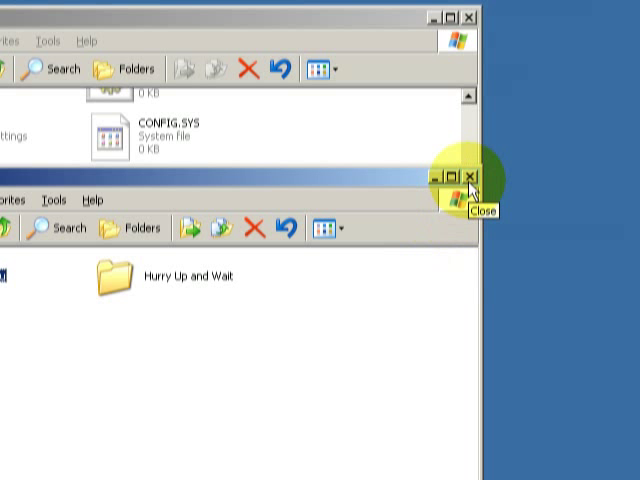
Close the Remake windows and browse the HURRY (D:) disc's AUDIO_TS and VIDEO_TS folders
left_click(471, 177)
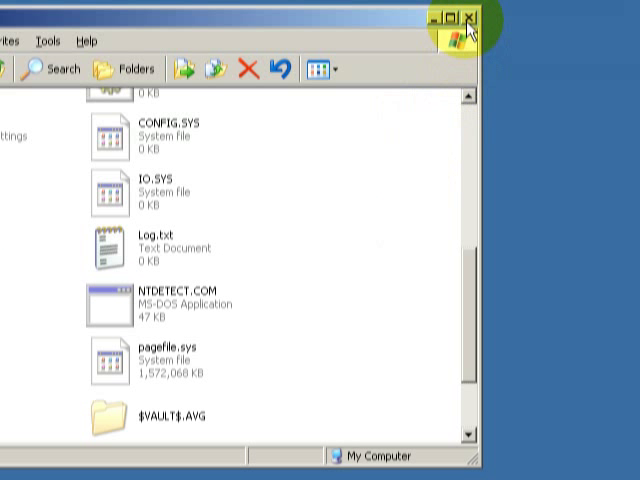
left_click(470, 17)
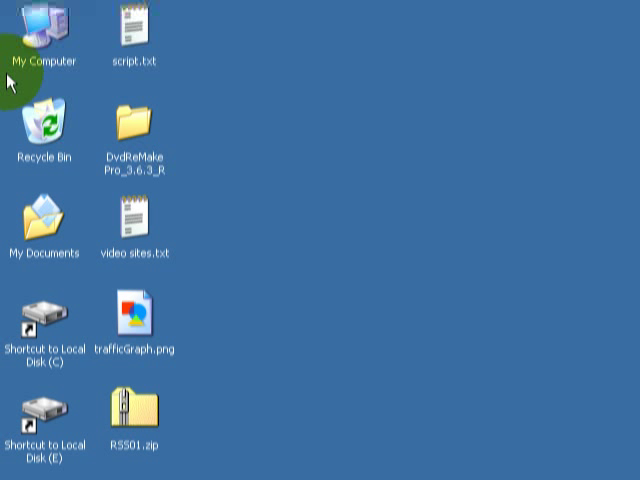
double_click(43, 30)
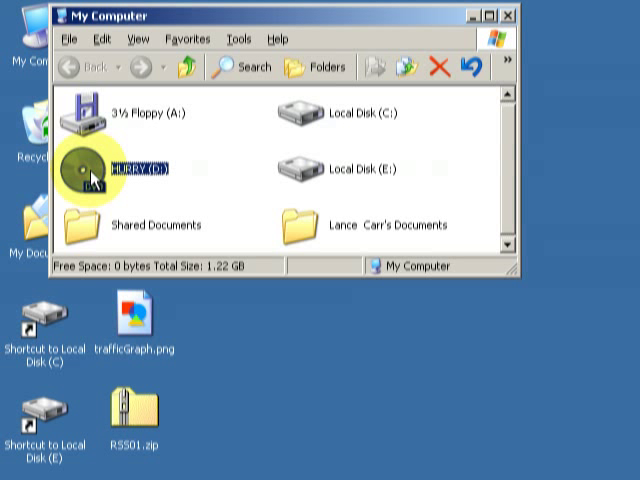
right_click(90, 168)
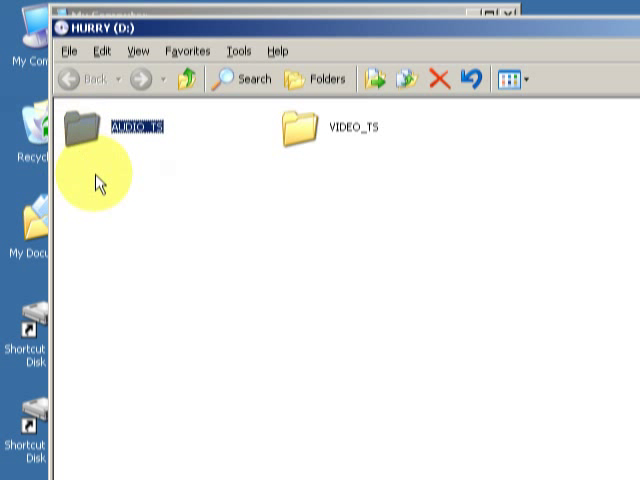
mouse_move(80, 132)
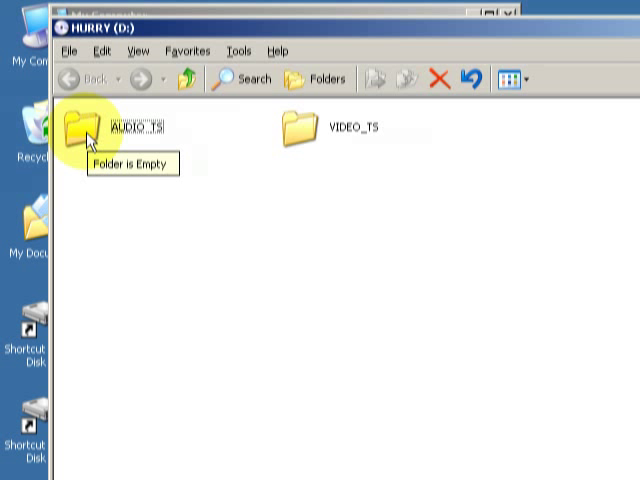
left_click(297, 135)
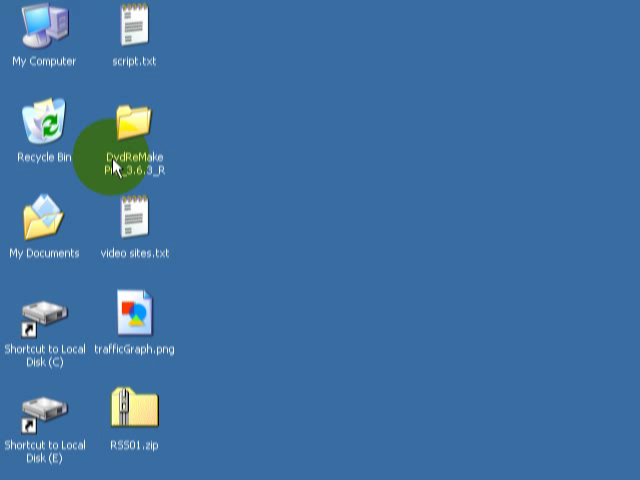
Launch DvdReMake Pro and view Tools > Options with import C:\Remake, export C:\Remake Export\VIDEO_TS
double_click(136, 130)
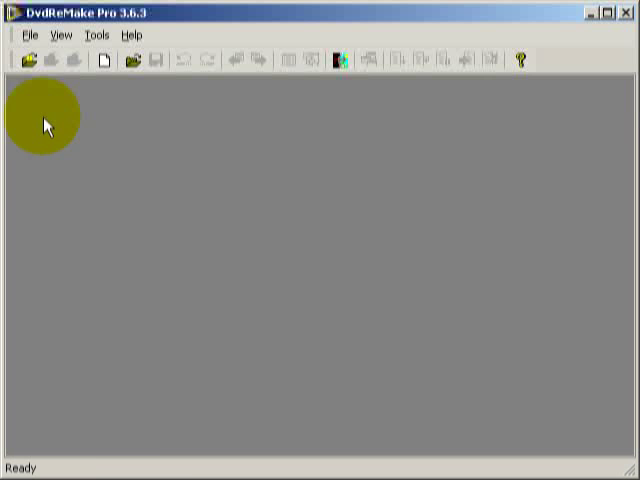
left_click(97, 35)
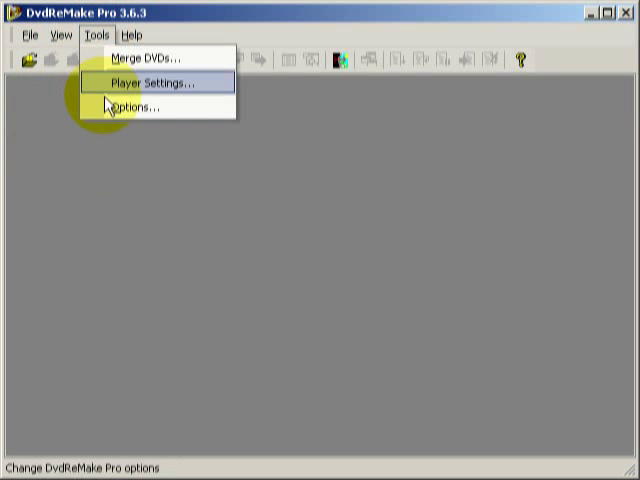
left_click(124, 104)
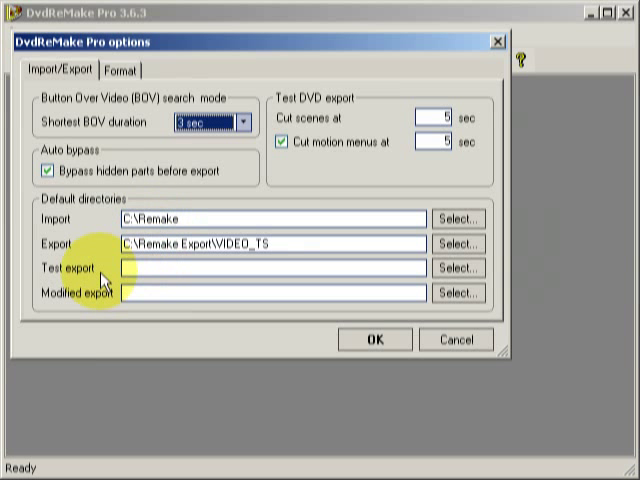
mouse_move(197, 262)
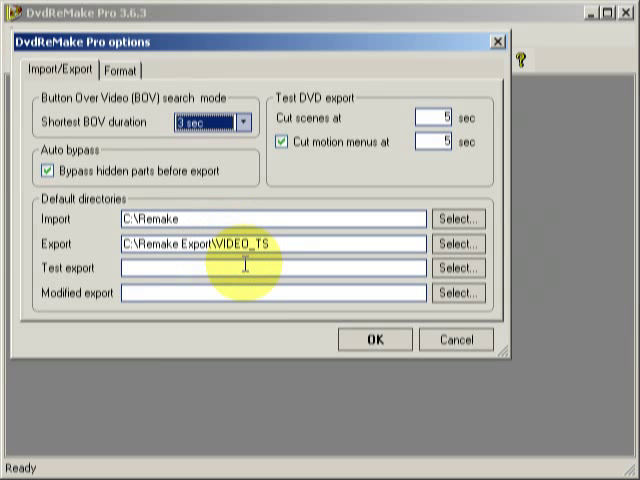
mouse_move(270, 267)
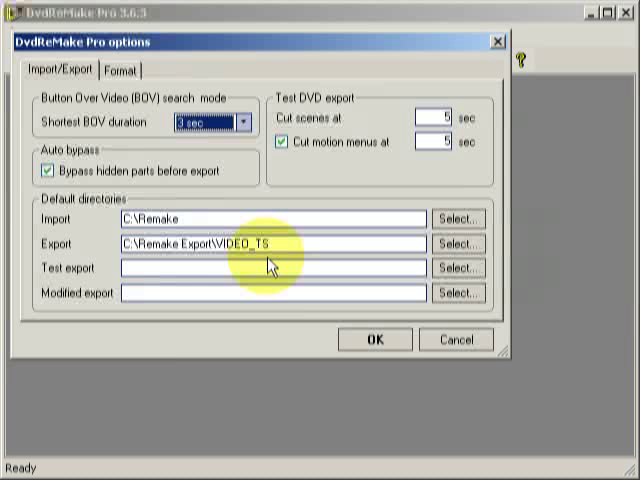
mouse_move(320, 338)
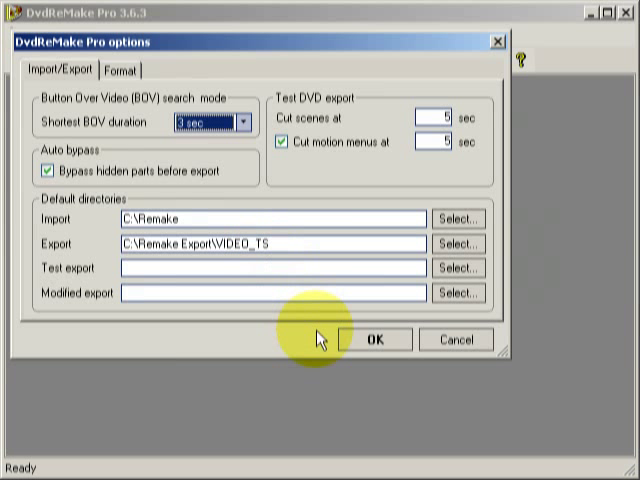
Accept the options, then import C:\Remake\A trip to Hsinchu\VIDEO_TS as project1
left_click(375, 339)
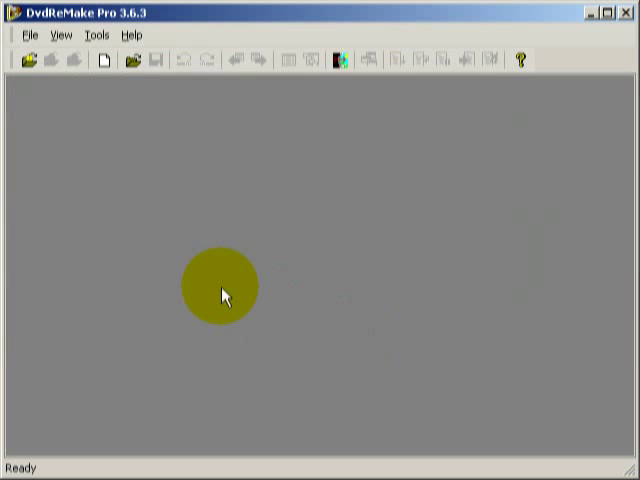
left_click(34, 35)
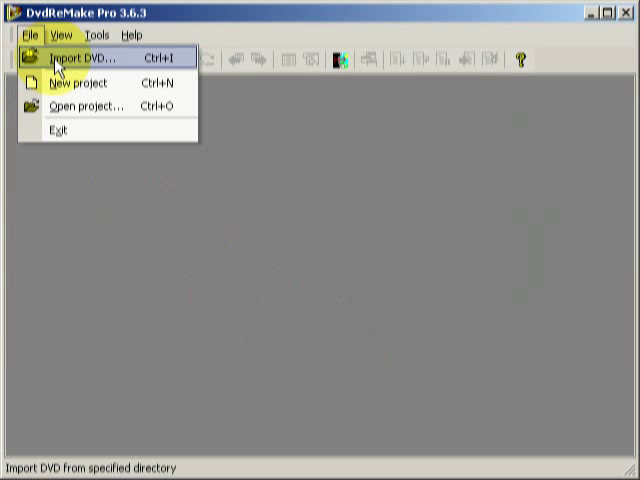
left_click(75, 57)
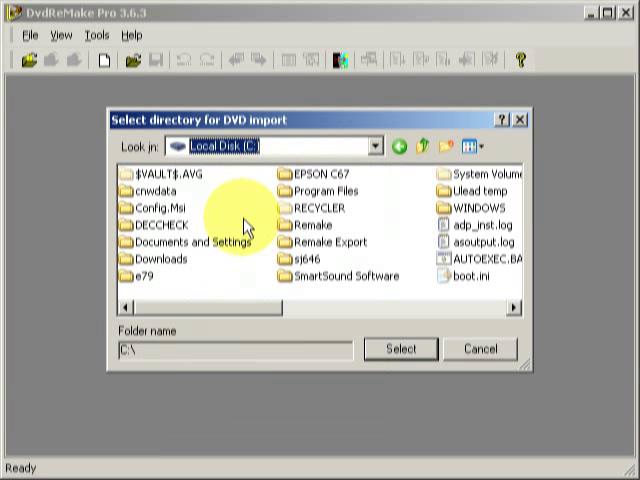
mouse_move(232, 314)
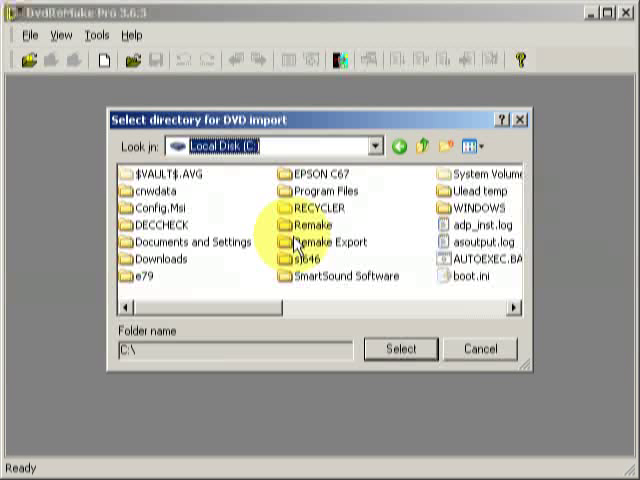
double_click(304, 221)
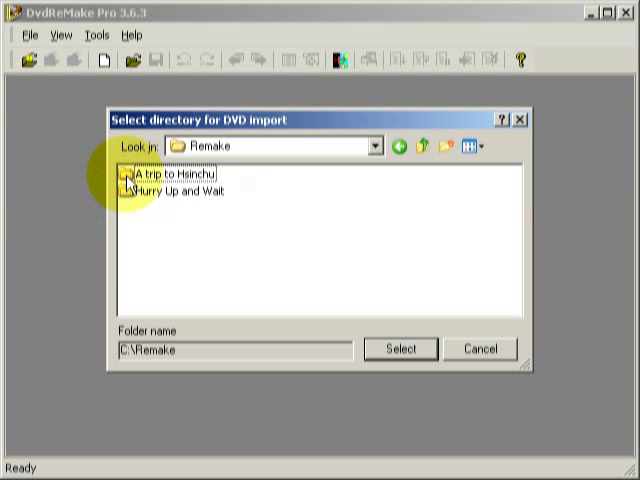
left_click(175, 174)
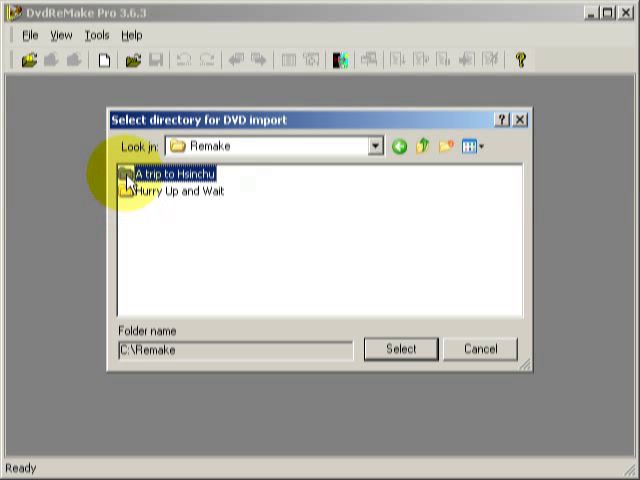
double_click(178, 174)
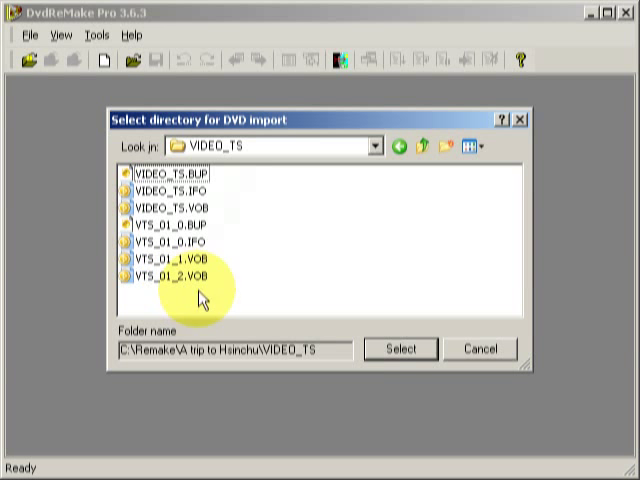
left_click(399, 349)
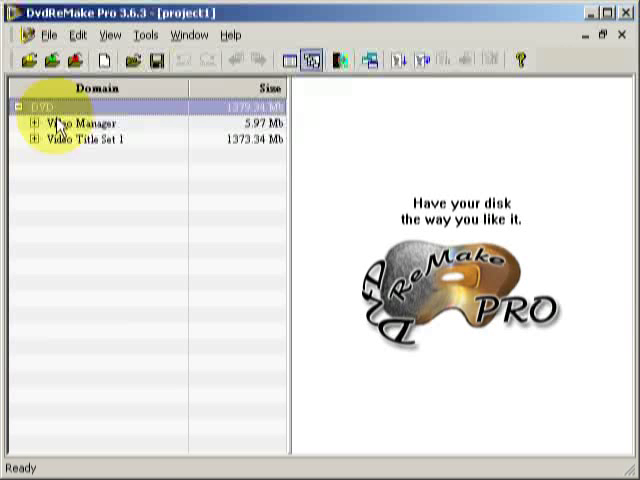
Import the Remake\Hurry Up and Wait\VIDEO_TS folder as project2
left_click(72, 62)
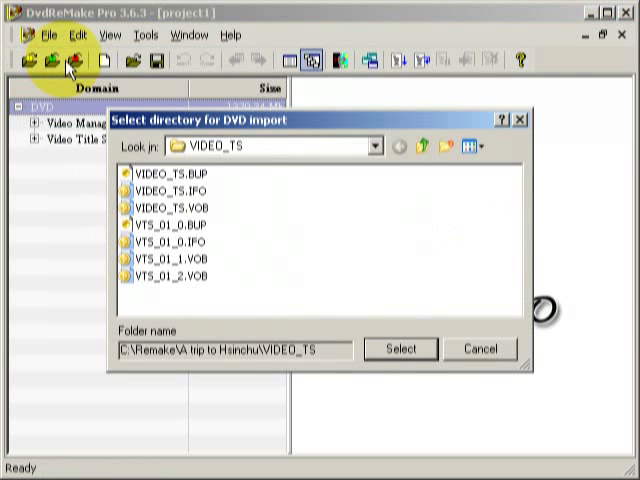
left_click(371, 147)
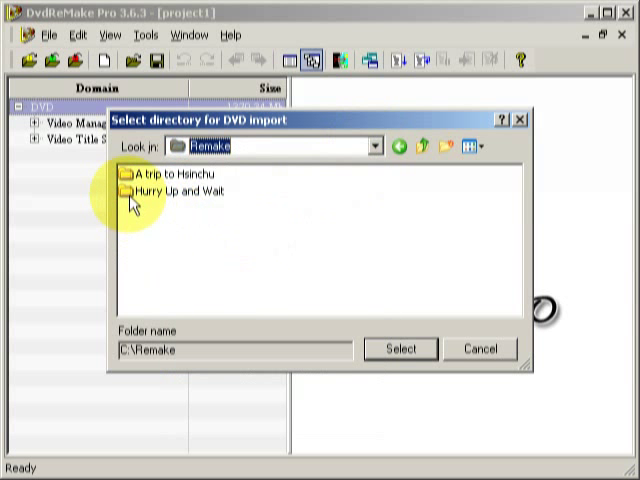
double_click(175, 191)
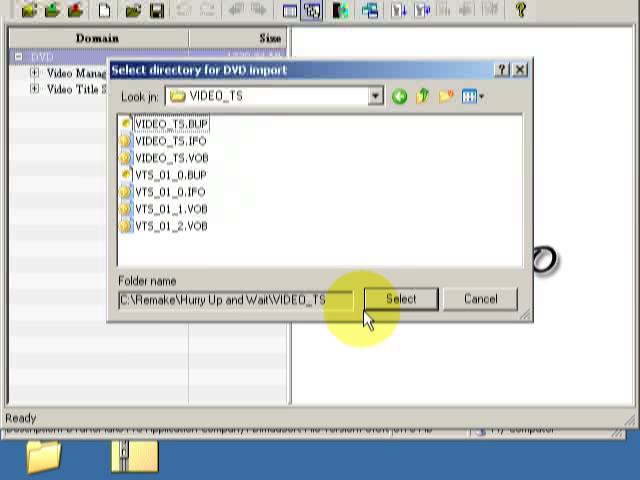
left_click(403, 298)
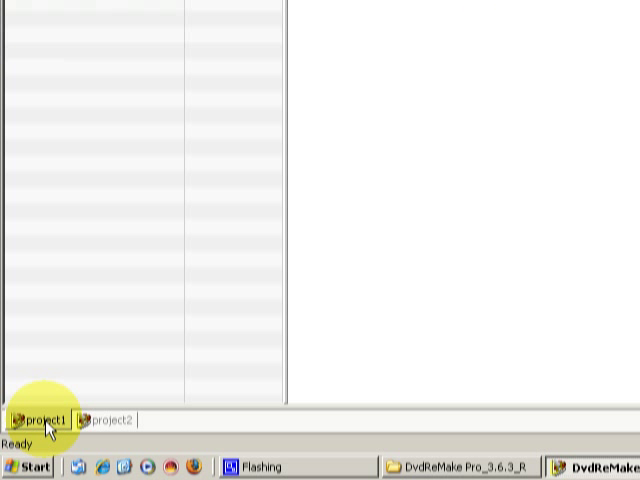
Review the project1 and project2 tabs, then choose Tools > Merge DVDs
left_click(104, 419)
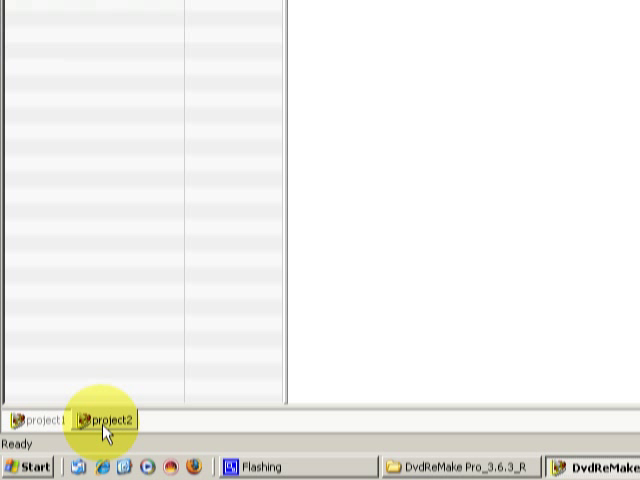
left_click(103, 420)
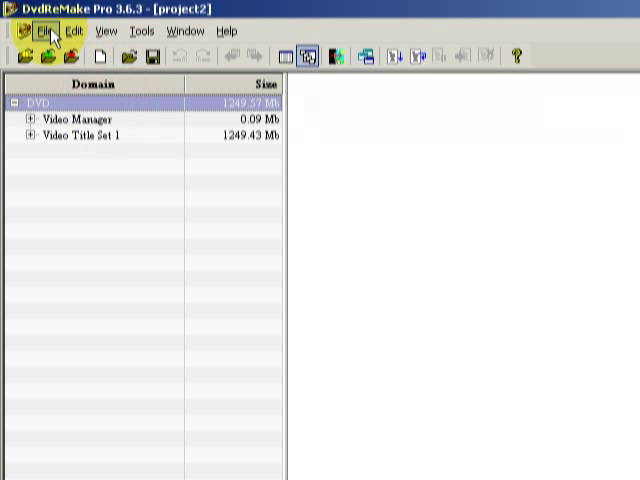
left_click(45, 30)
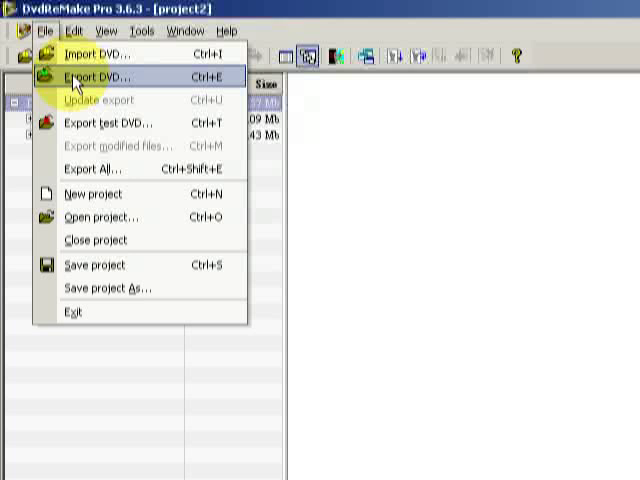
left_click(142, 31)
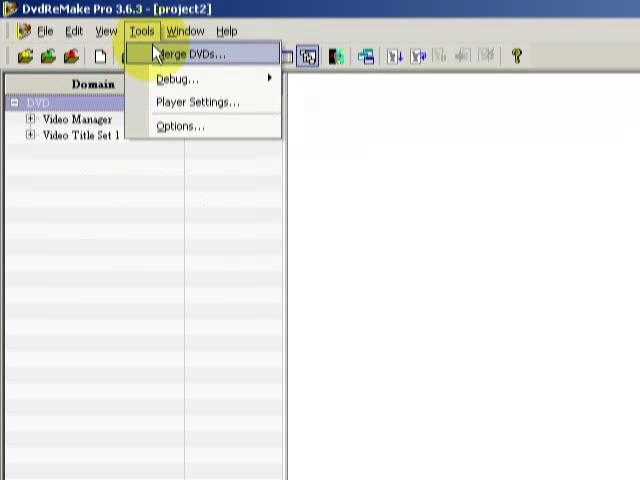
left_click(197, 54)
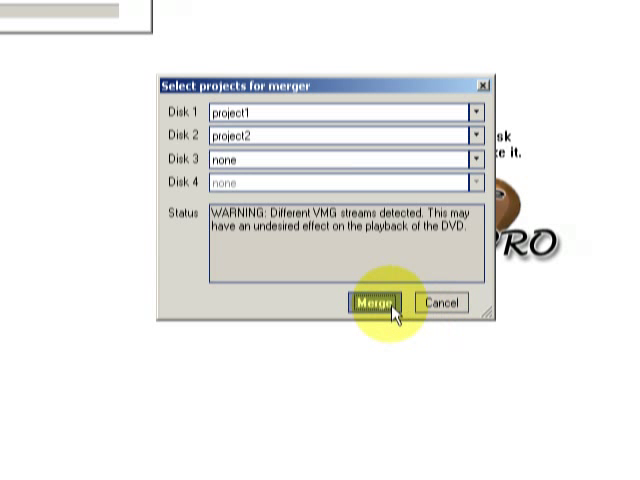
Merge Disk 1 project1 with Disk 2 project2 into project3
left_click(373, 303)
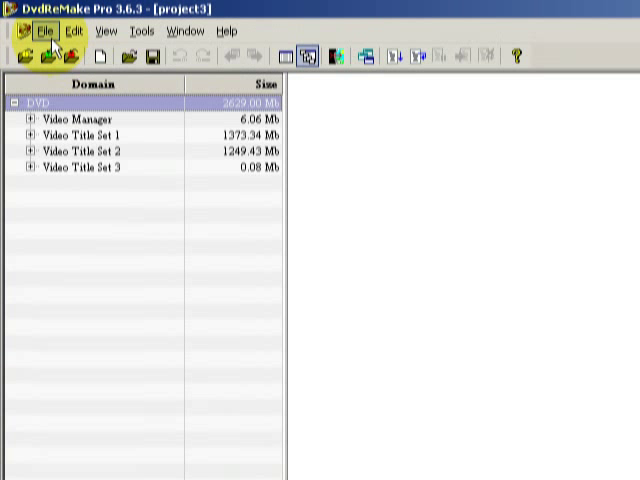
Export project3 as a DVD to C:\Remake Export\VIDEO_TS
left_click(44, 31)
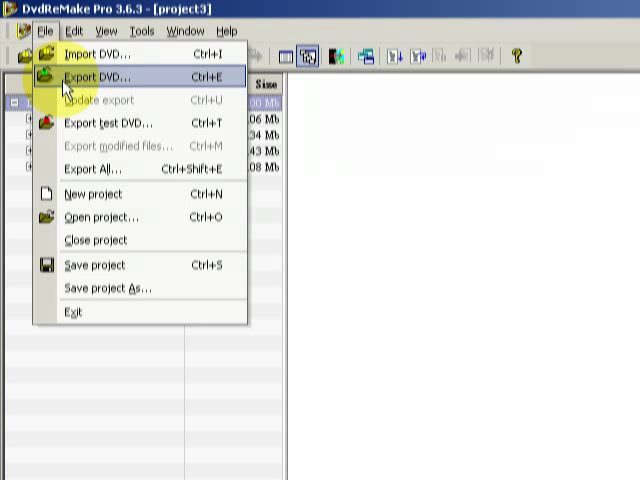
left_click(95, 76)
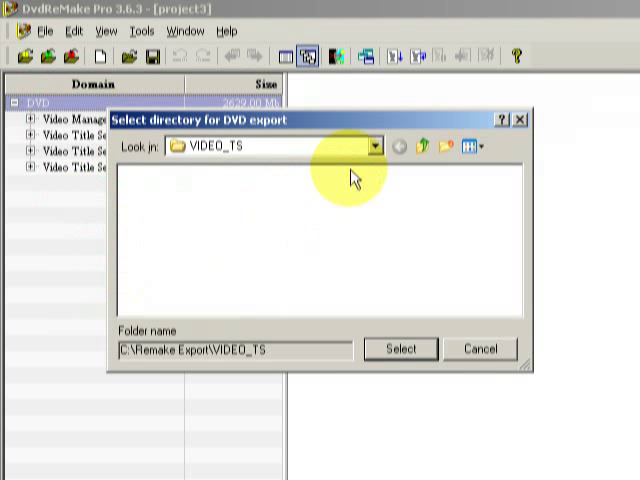
left_click(377, 146)
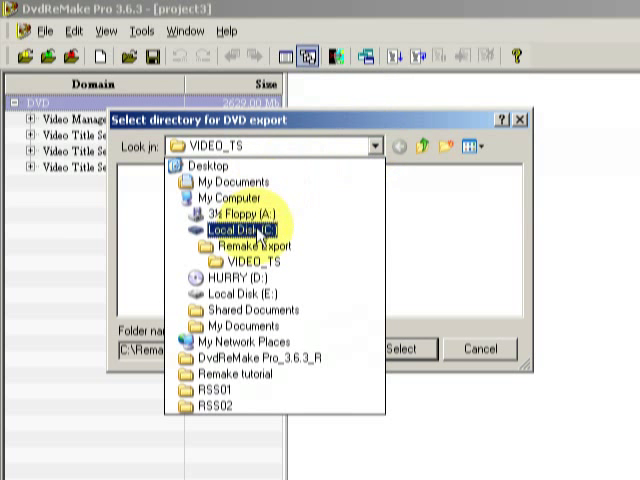
left_click(253, 245)
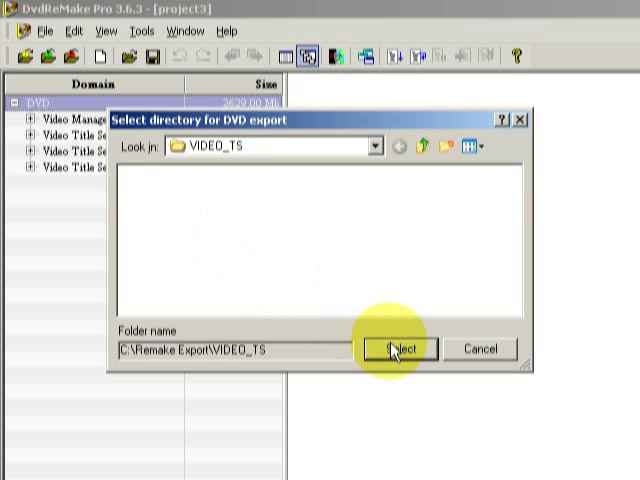
left_click(397, 348)
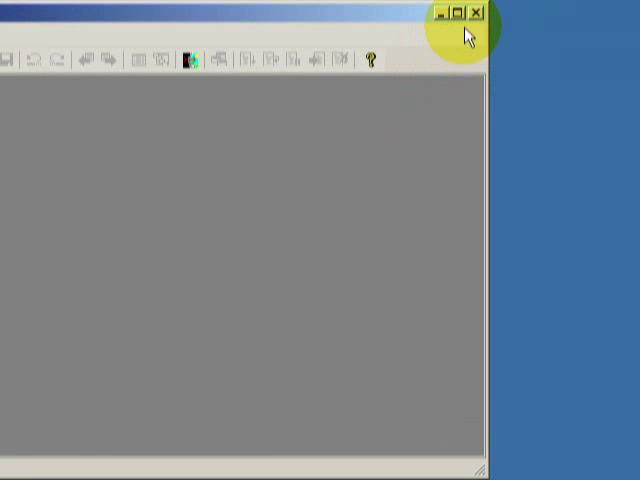
Close DvdReMake Pro and open Remake Export\VIDEO_TS to view the seven exported files
left_click(478, 11)
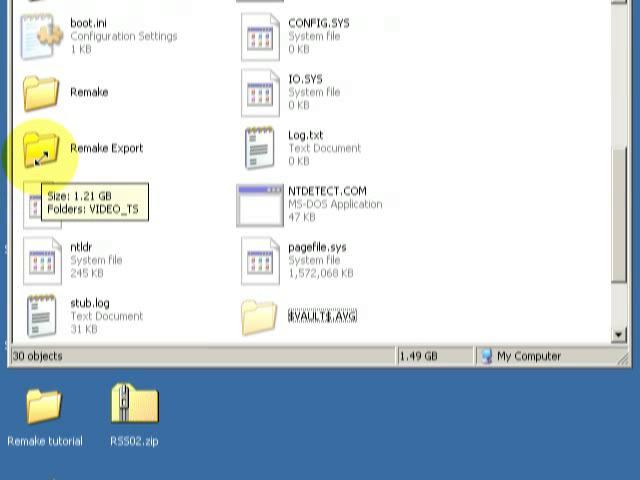
double_click(40, 148)
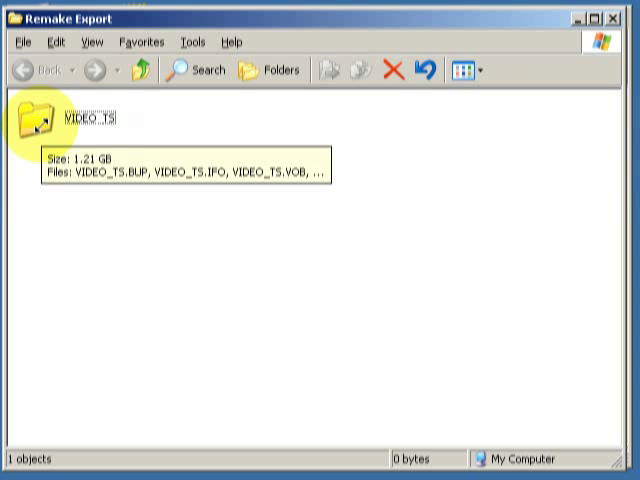
double_click(38, 120)
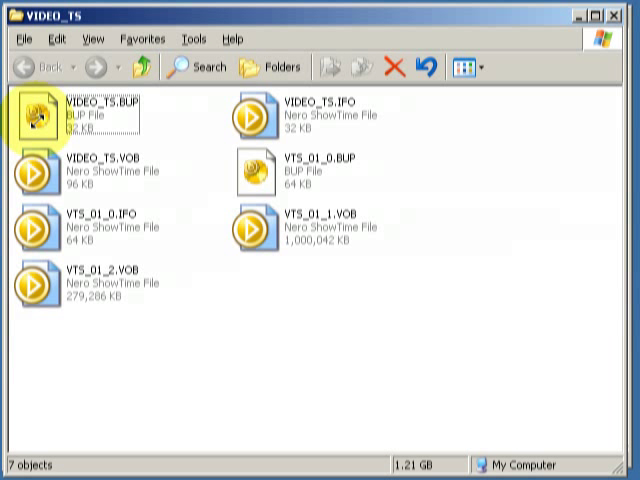
mouse_move(178, 327)
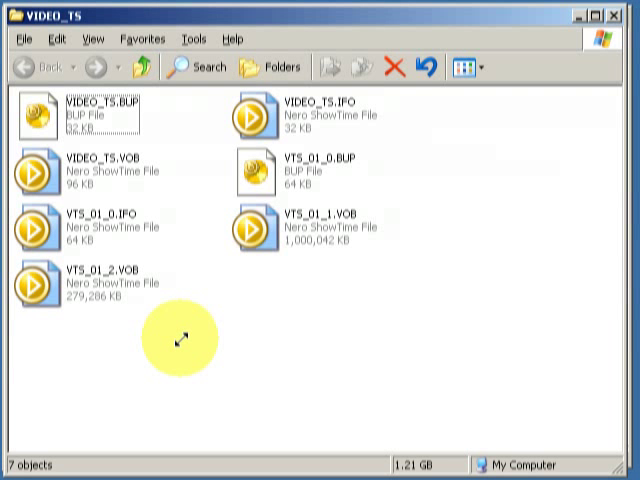
mouse_move(375, 270)
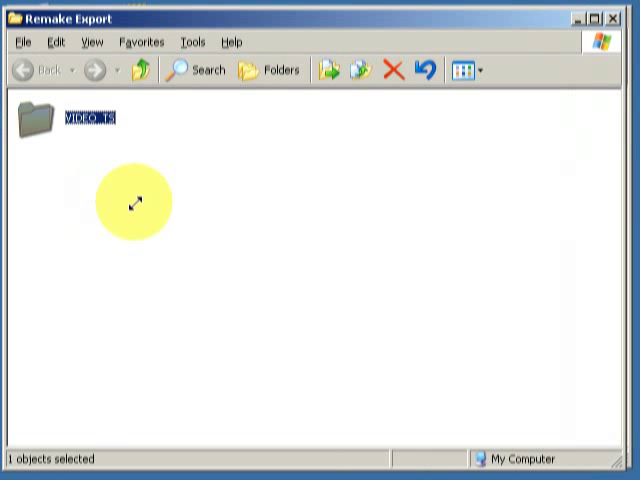
mouse_move(138, 200)
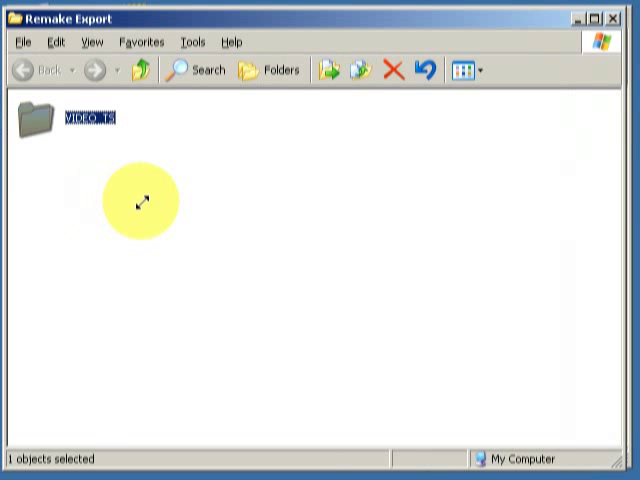